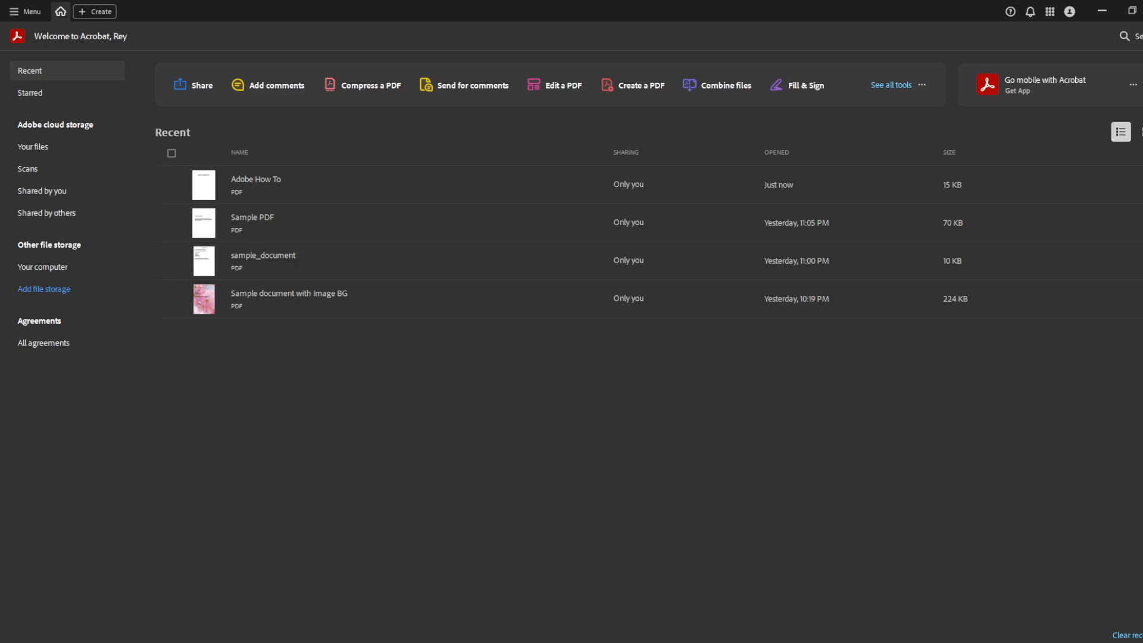
mouse_move(347, 529)
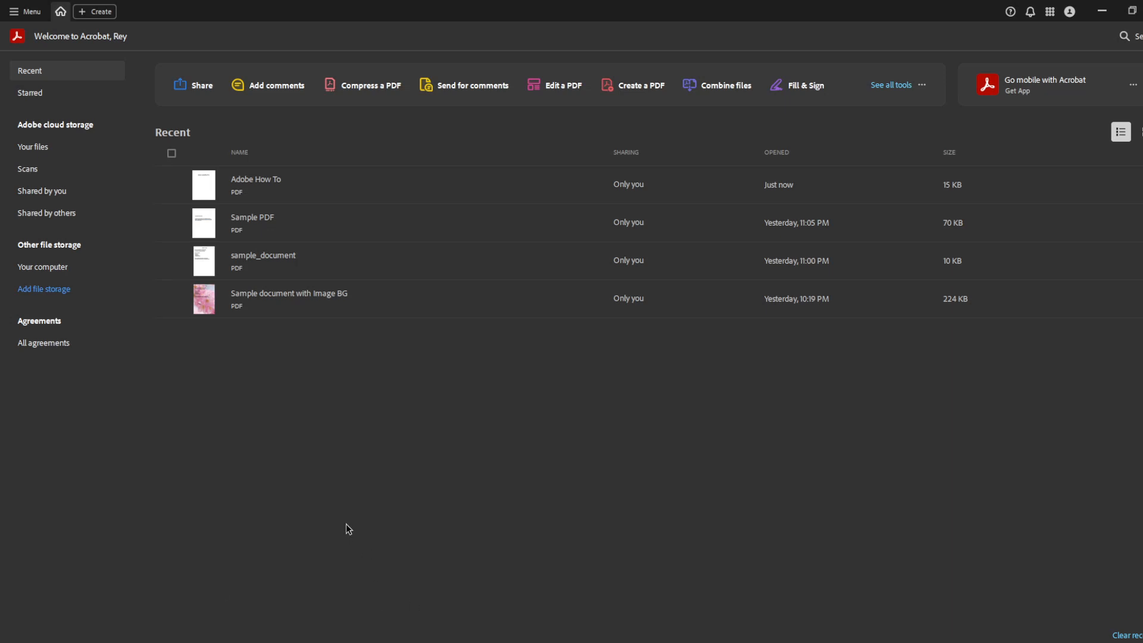
mouse_move(324, 524)
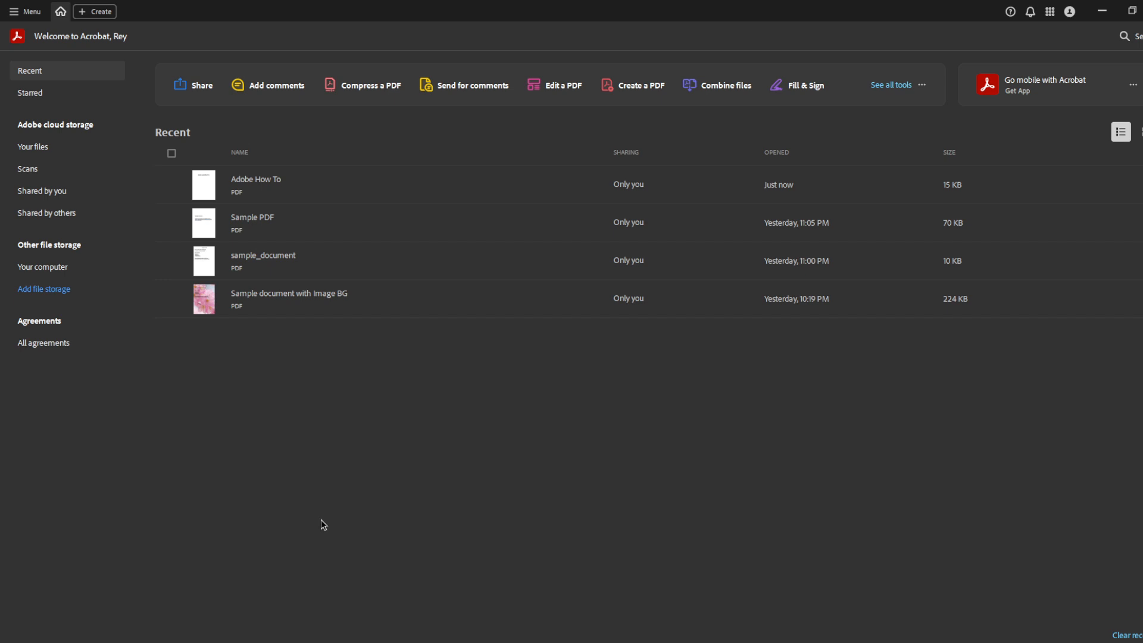
mouse_move(272, 504)
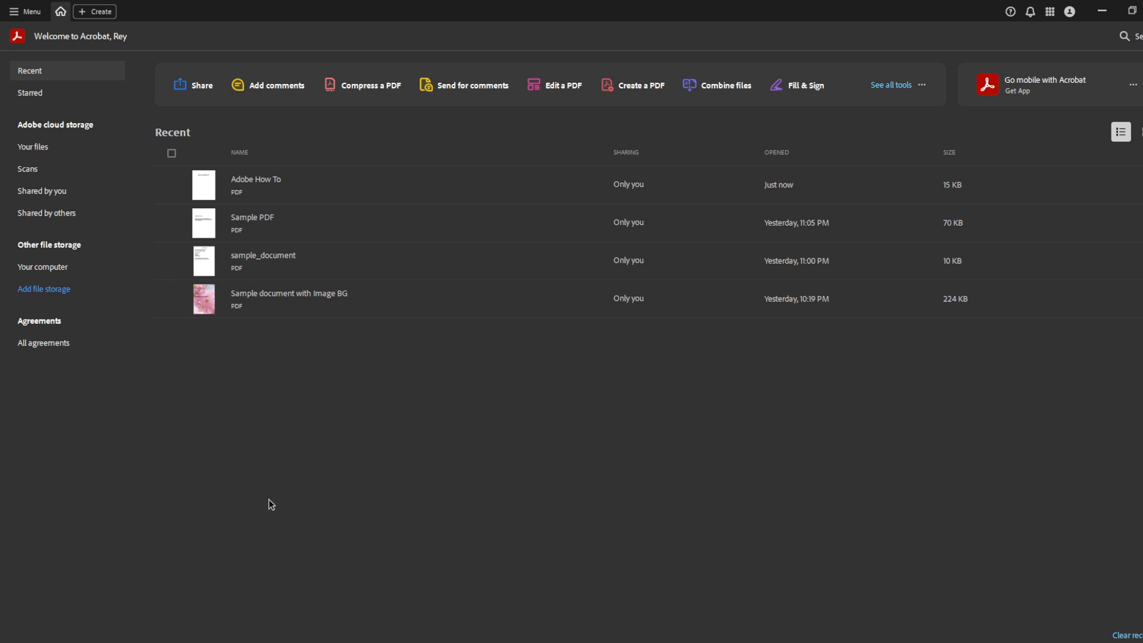
mouse_move(289, 508)
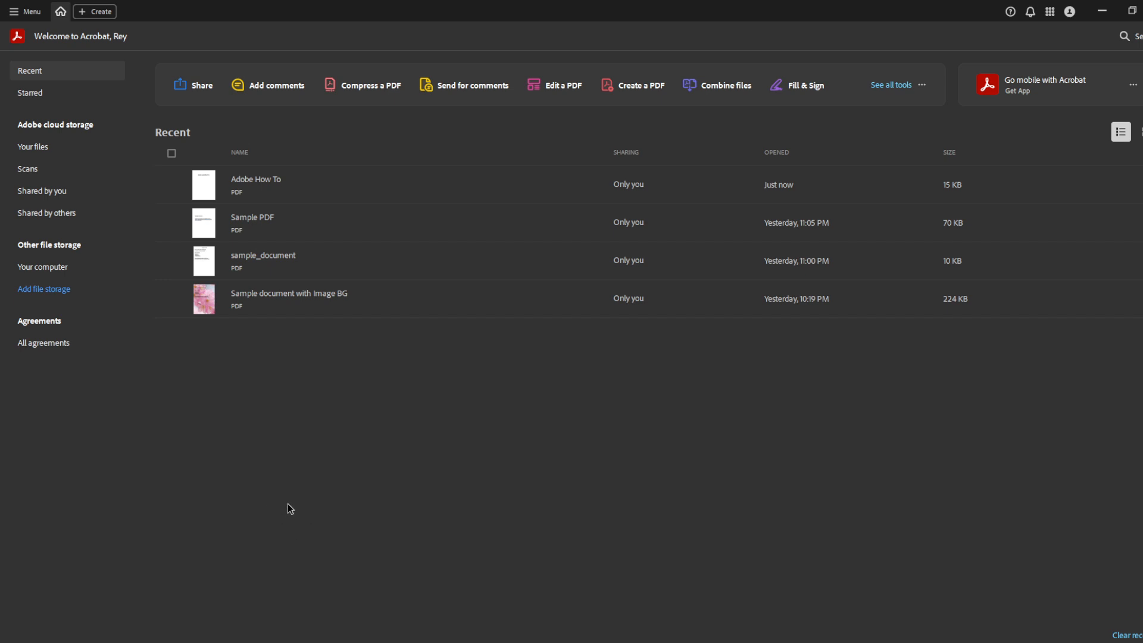
mouse_move(305, 515)
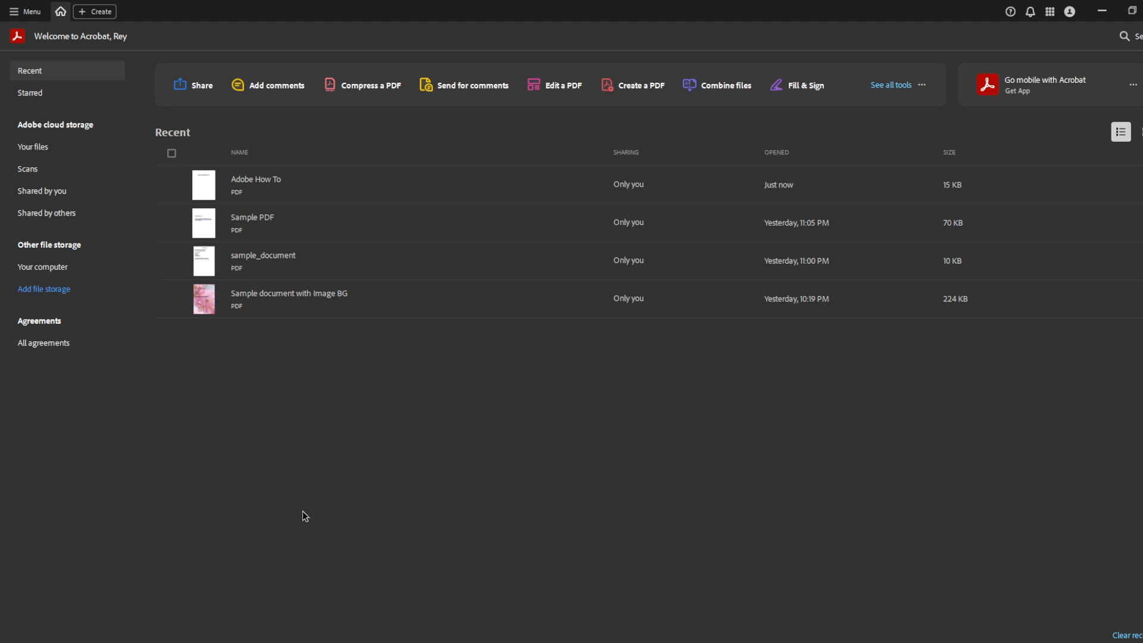
mouse_move(350, 537)
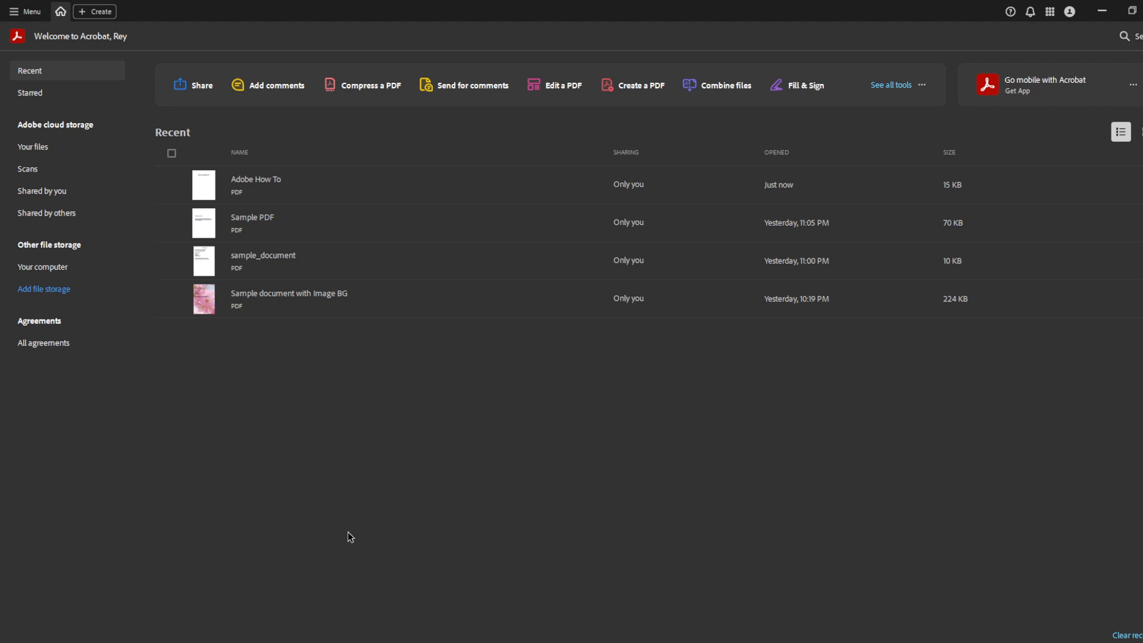
mouse_move(357, 478)
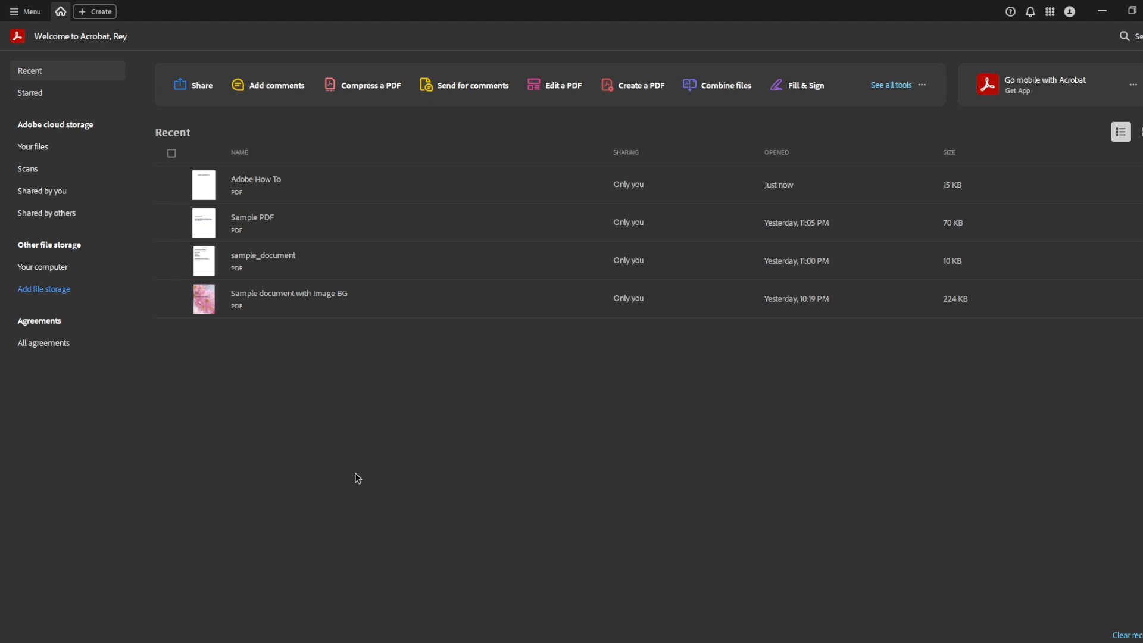
mouse_move(87, 114)
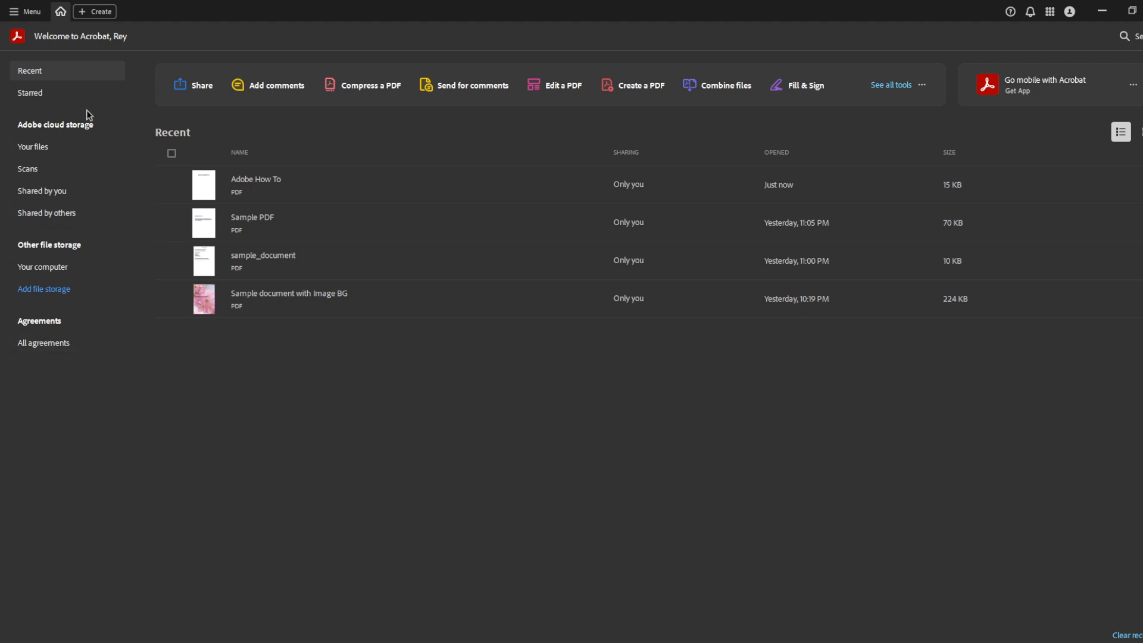
mouse_move(251, 44)
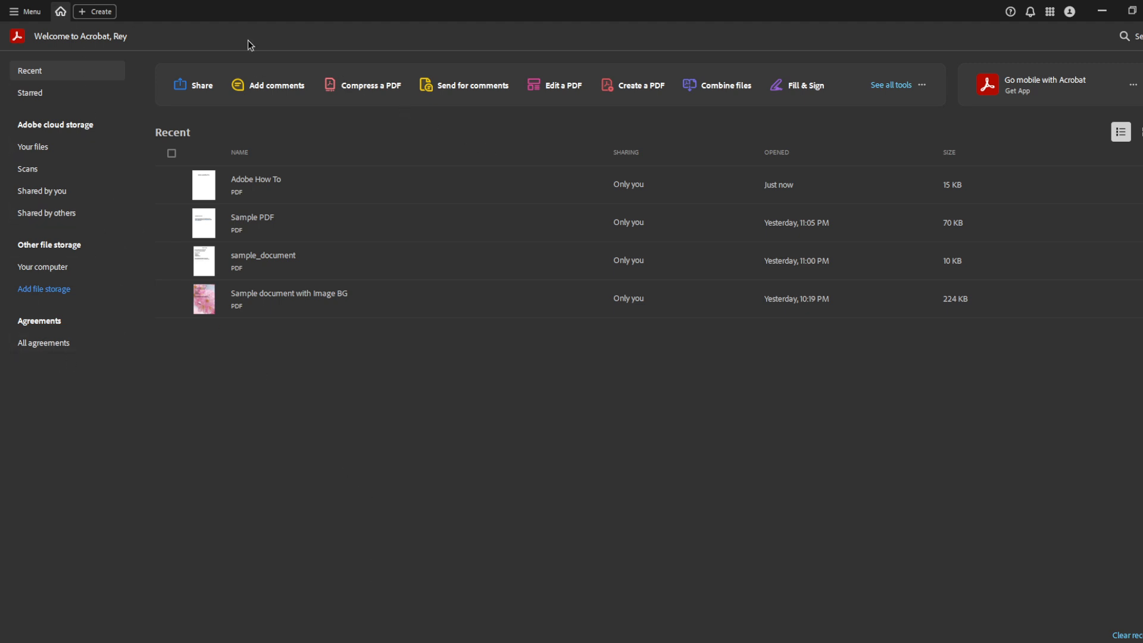
mouse_move(431, 76)
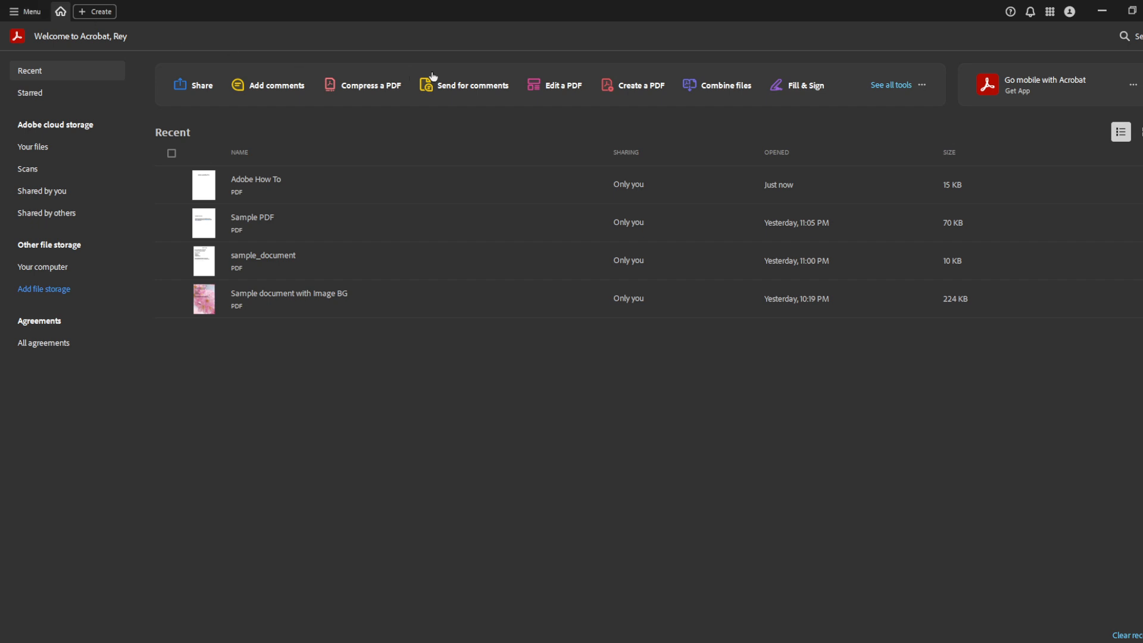
mouse_move(203, 86)
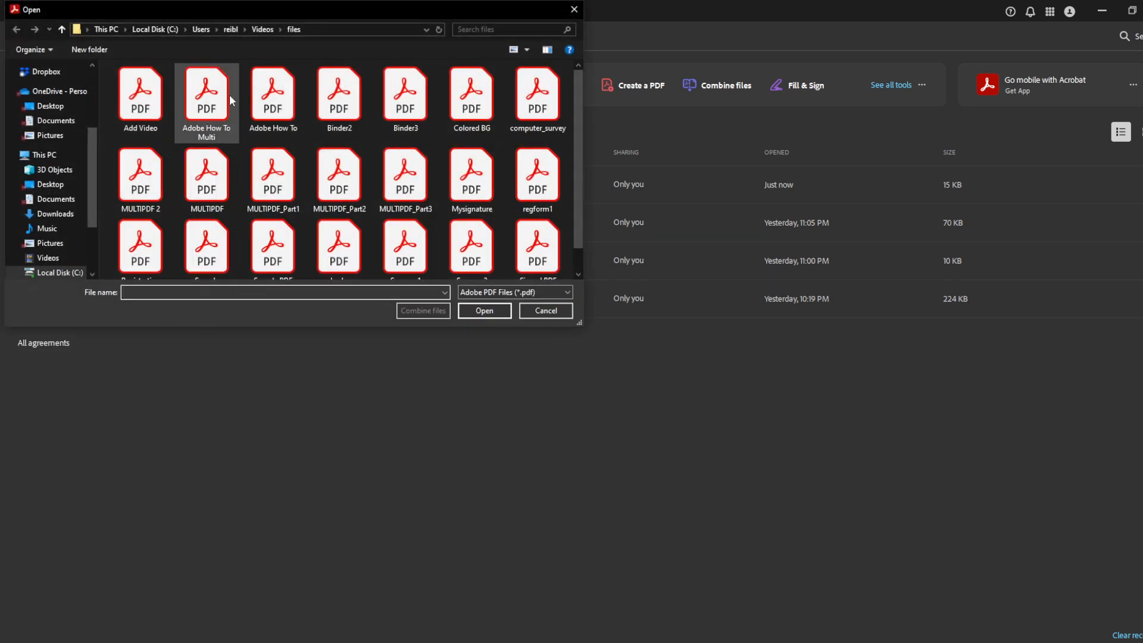
Dismiss the file-open window and open Adobe How To.pdf from the Recent list, showing its four comments
left_click(544, 310)
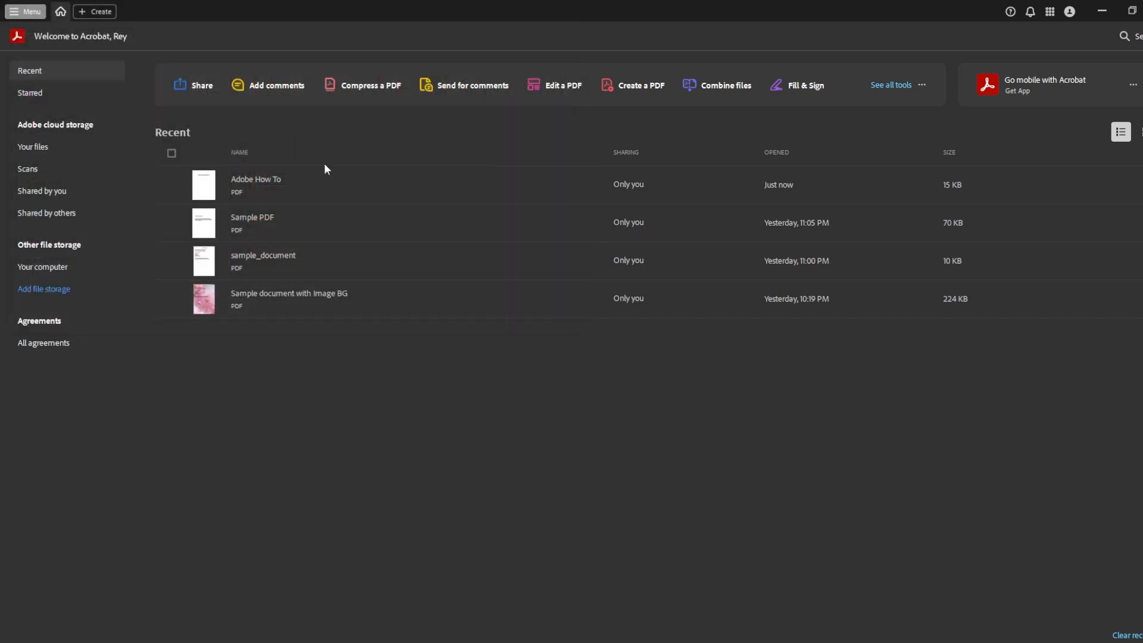
double_click(256, 185)
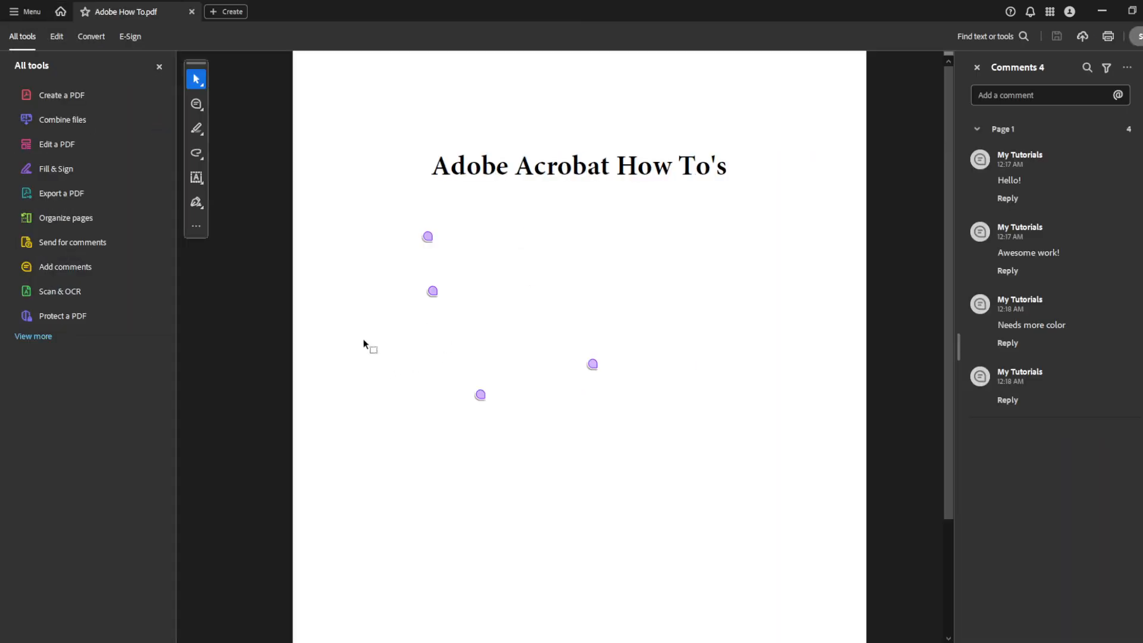
mouse_move(354, 341)
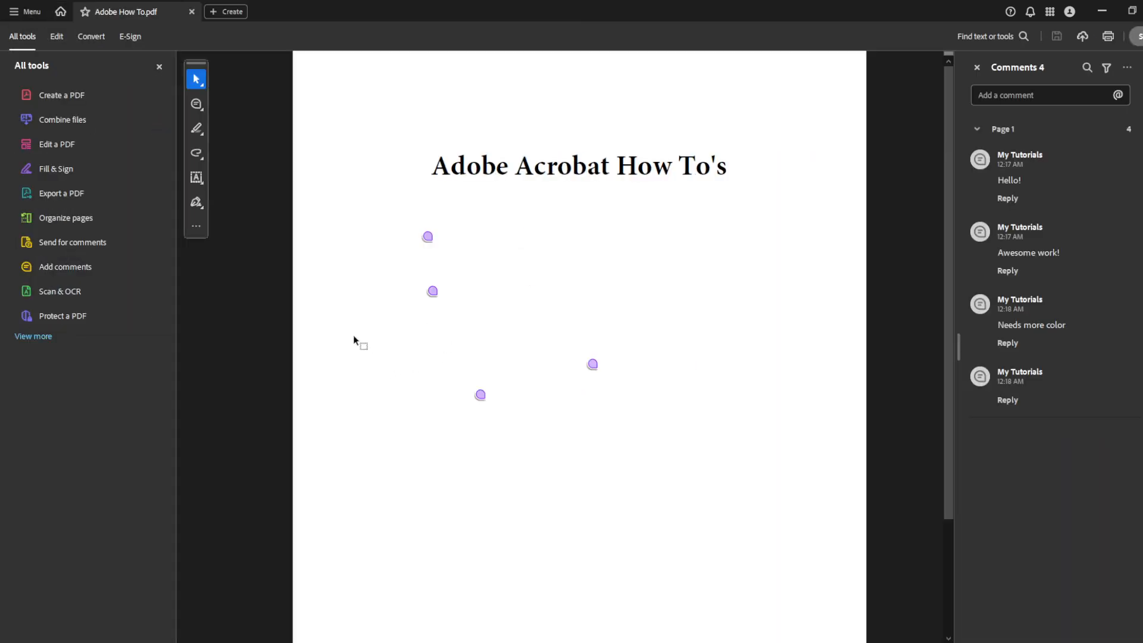
mouse_move(337, 379)
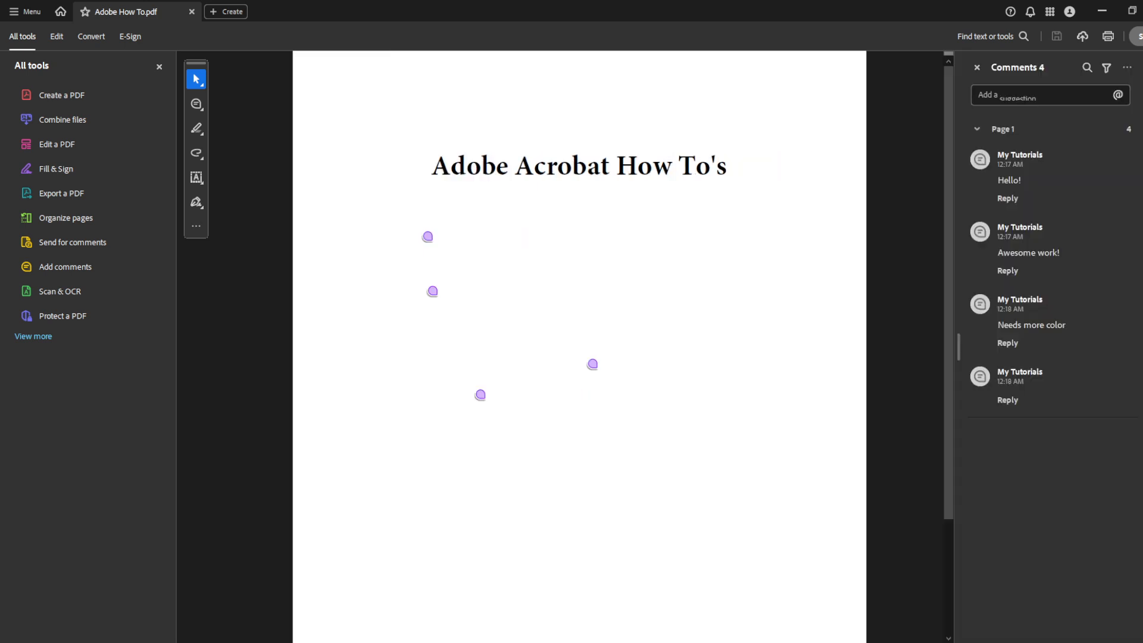
left_click(977, 67)
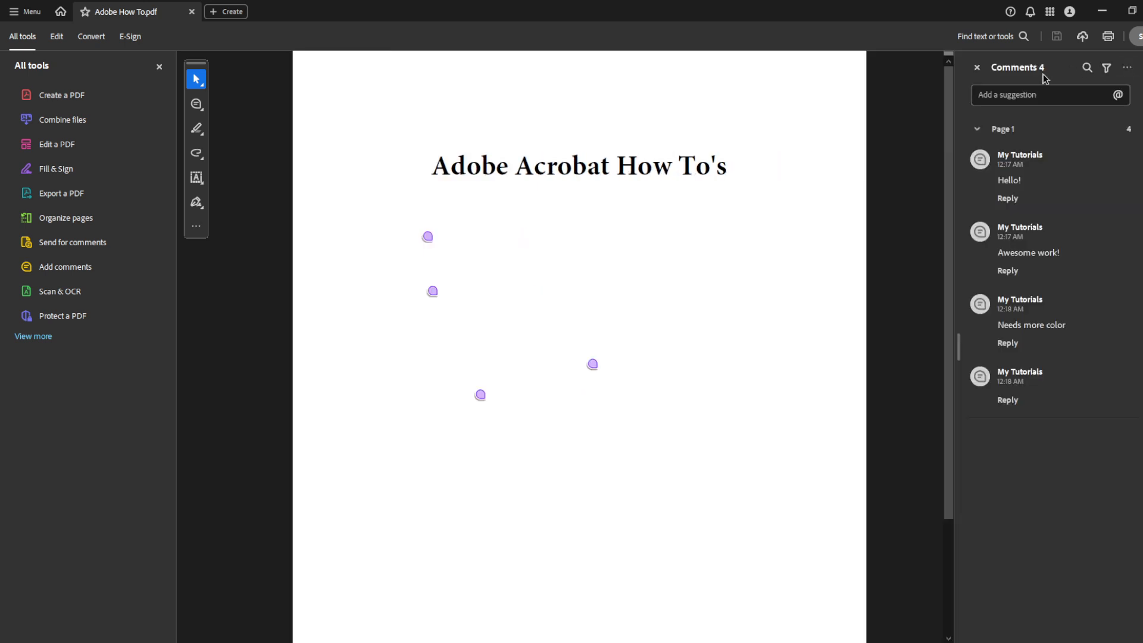
mouse_move(1041, 110)
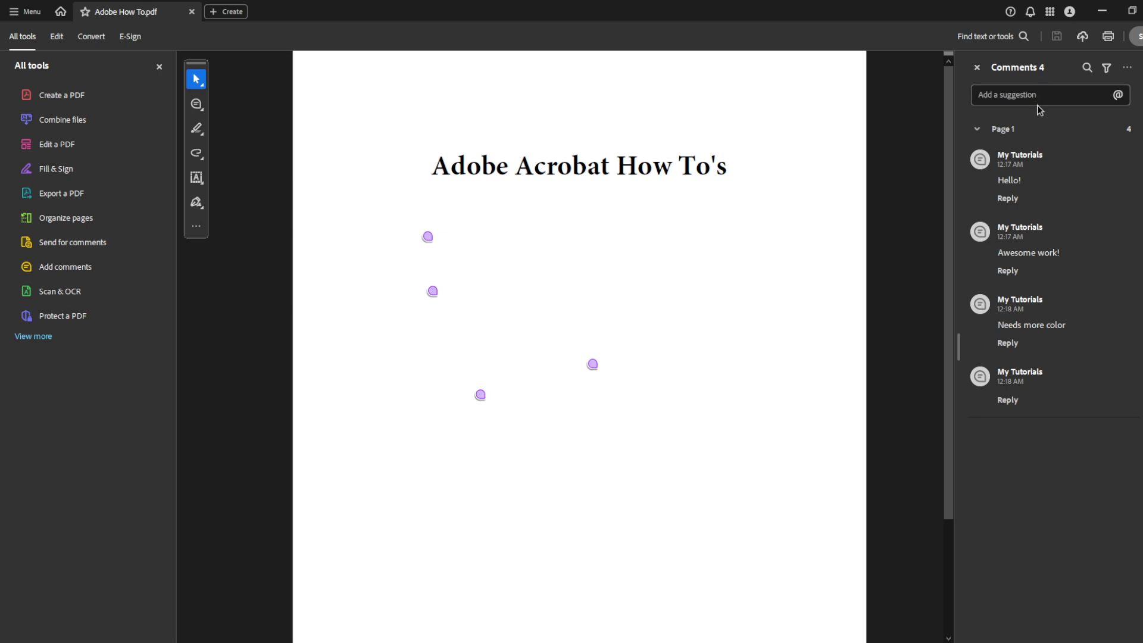
mouse_move(1053, 155)
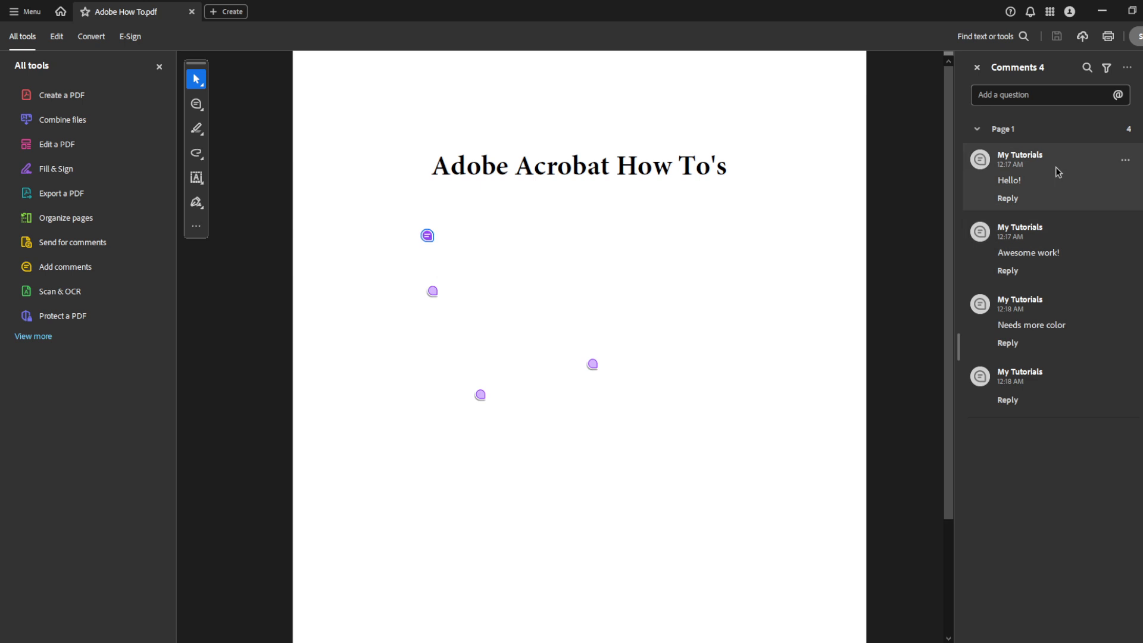
Delete the Hello! comment via its options menu, leaving three comments on page 1
left_click(428, 235)
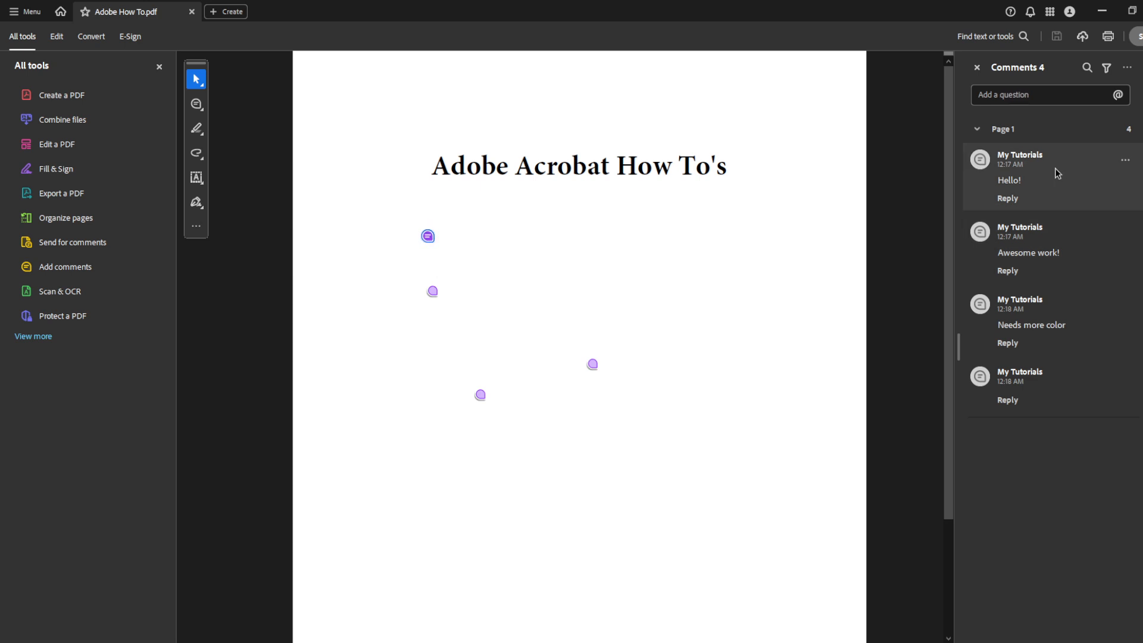
left_click(1126, 160)
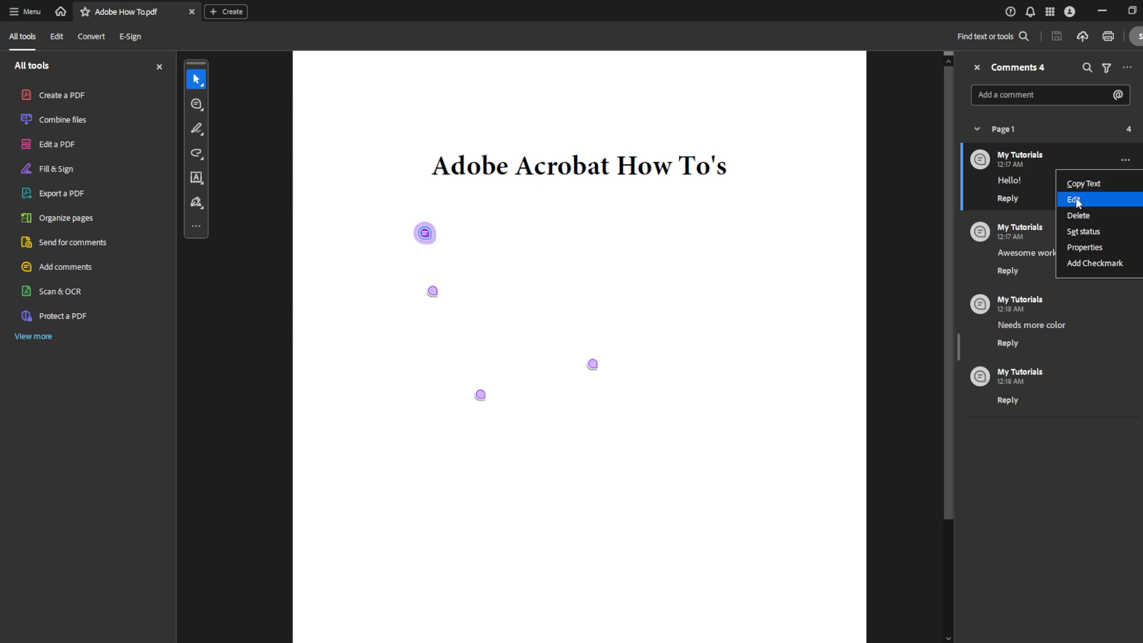
mouse_move(1106, 215)
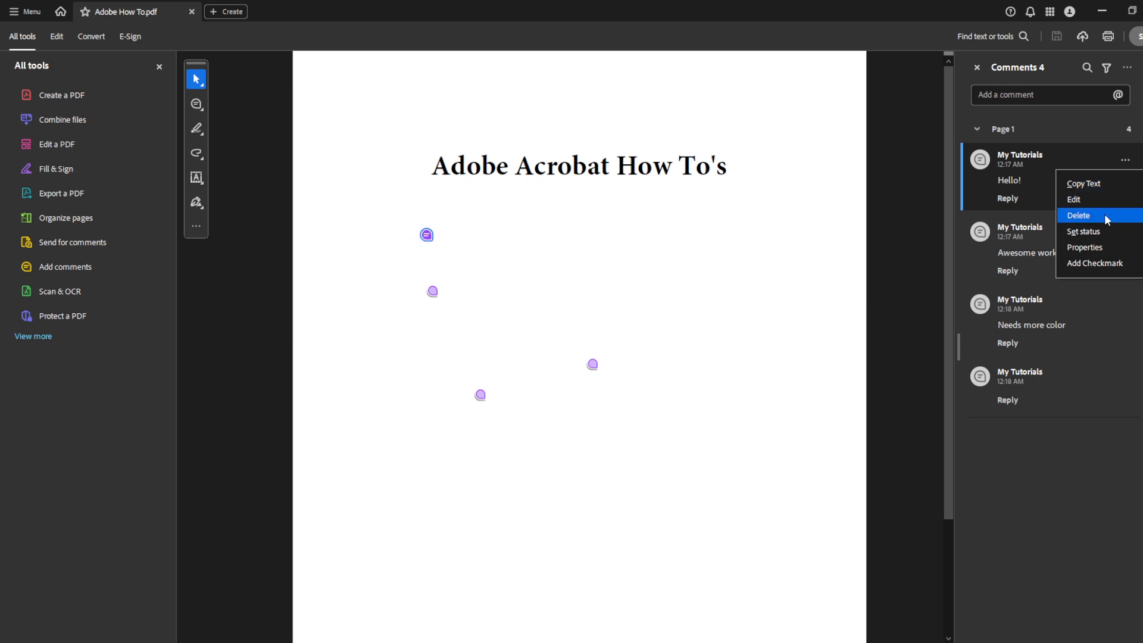
left_click(1082, 216)
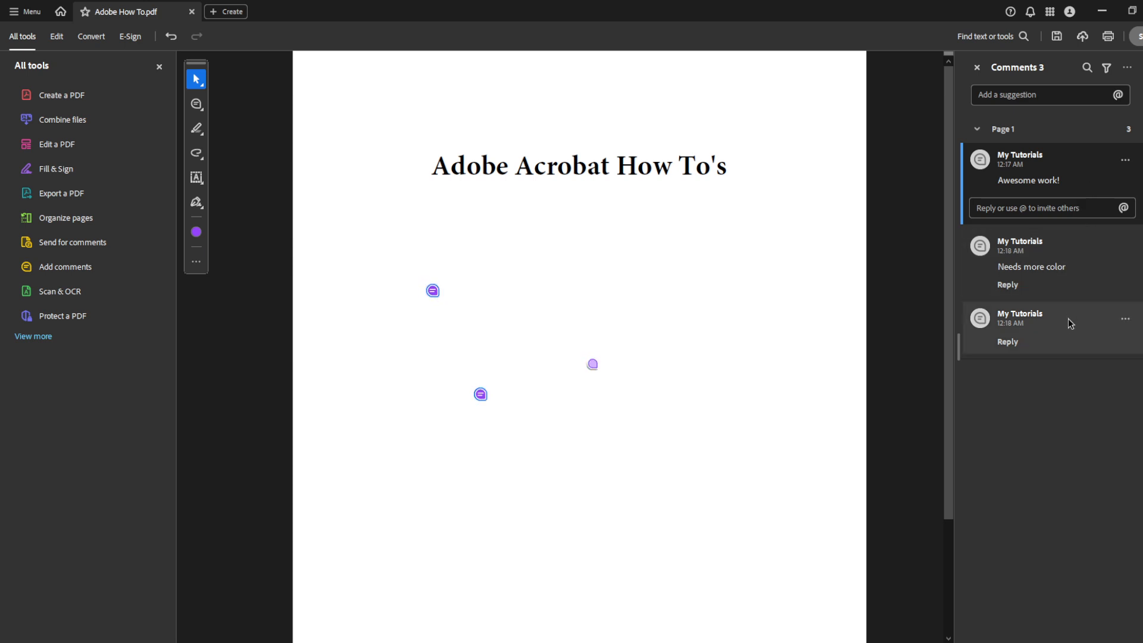
Shift-select the remaining three comments and delete them so the Comments pane is empty
left_click(480, 395)
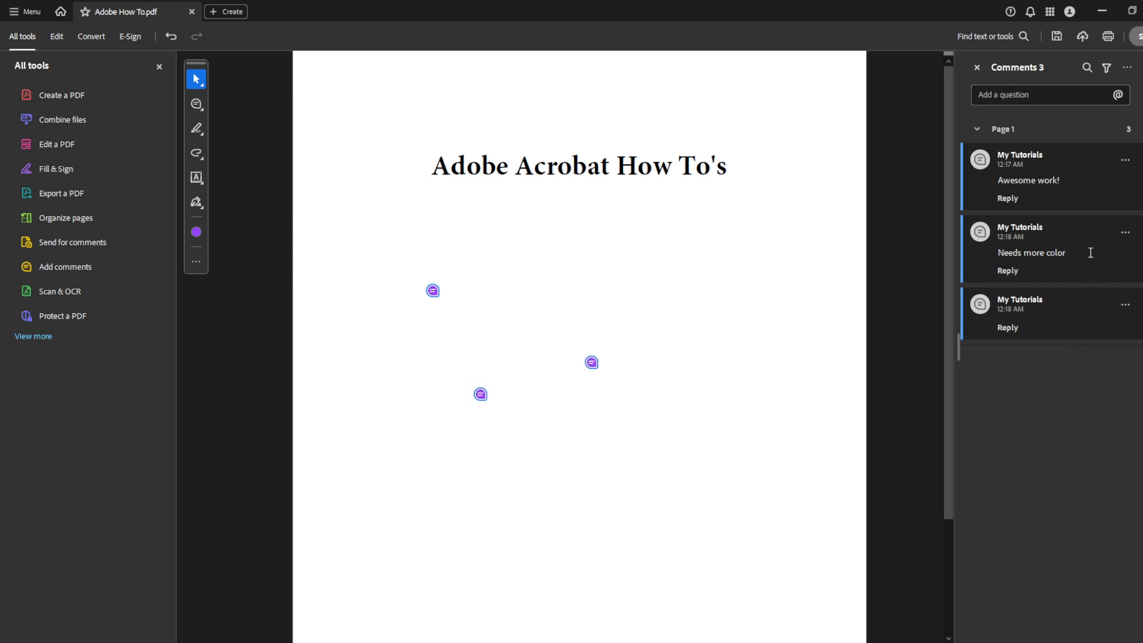
left_click(1125, 232)
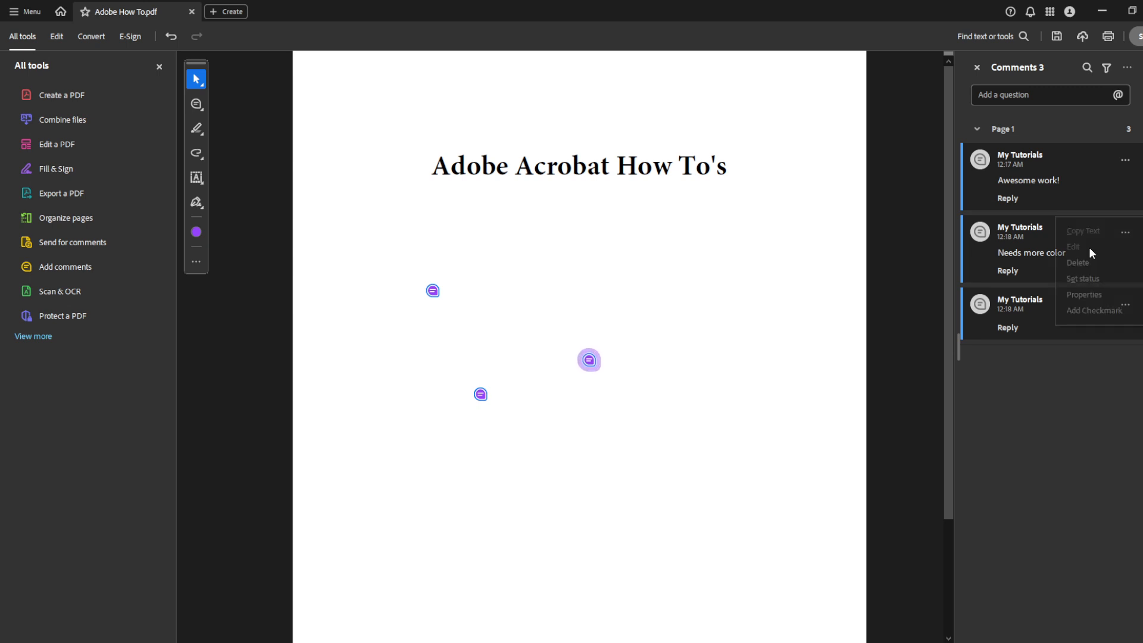
mouse_move(1092, 262)
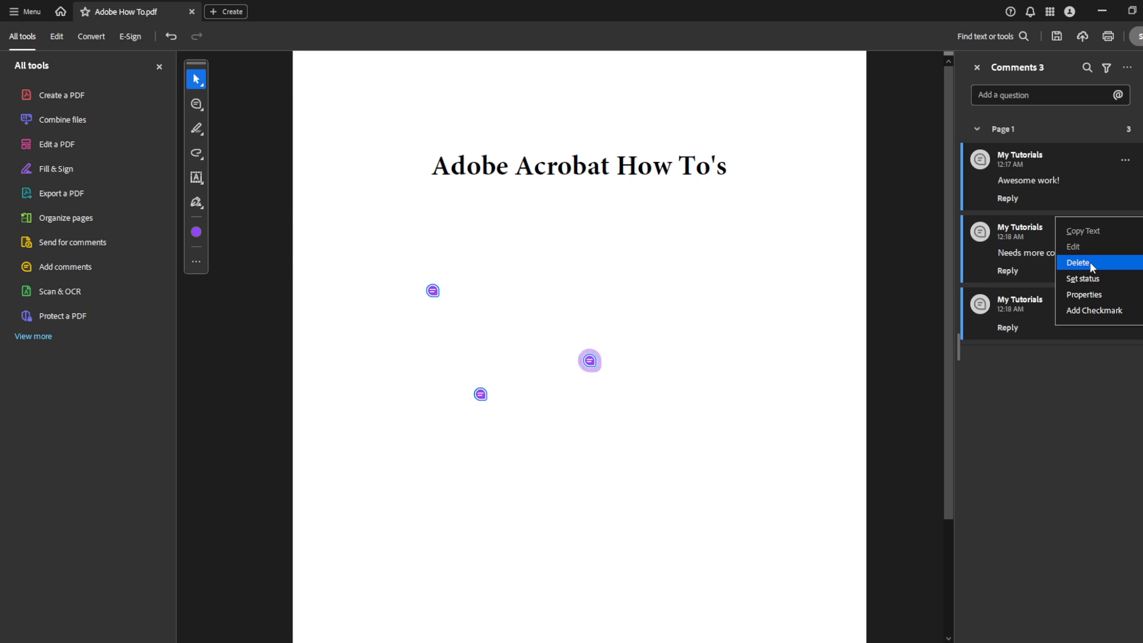
left_click(1077, 262)
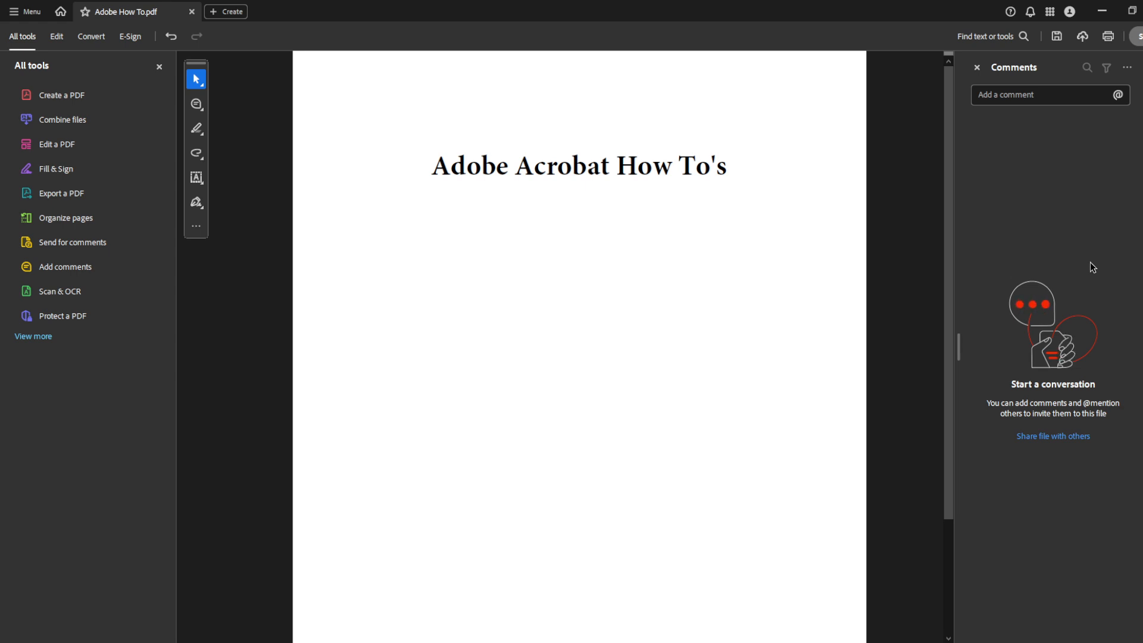
mouse_move(1083, 268)
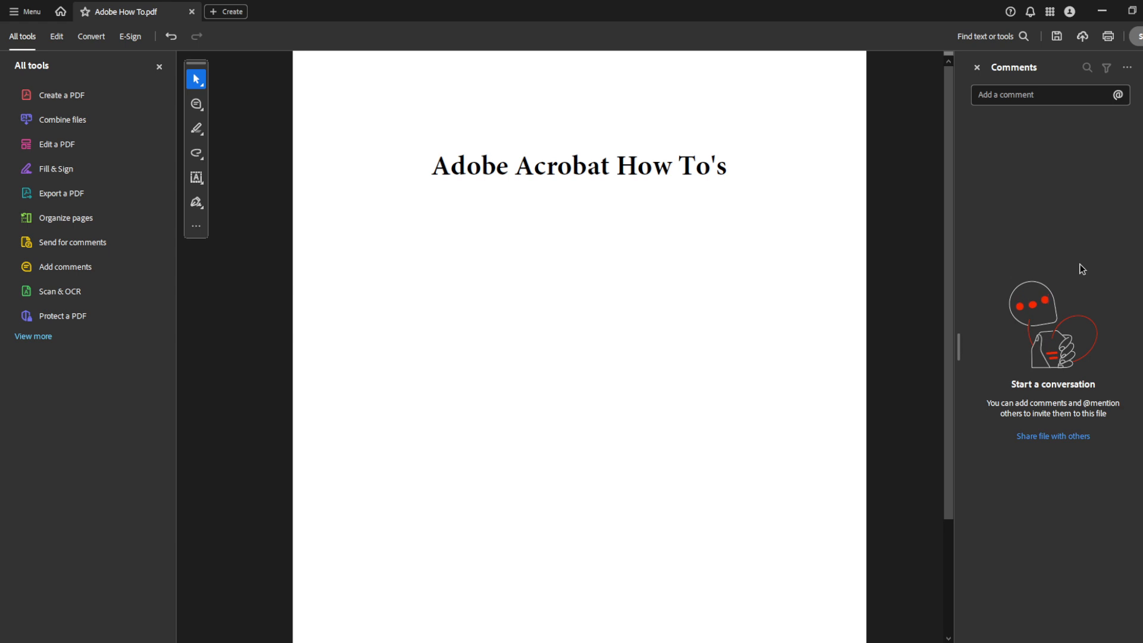